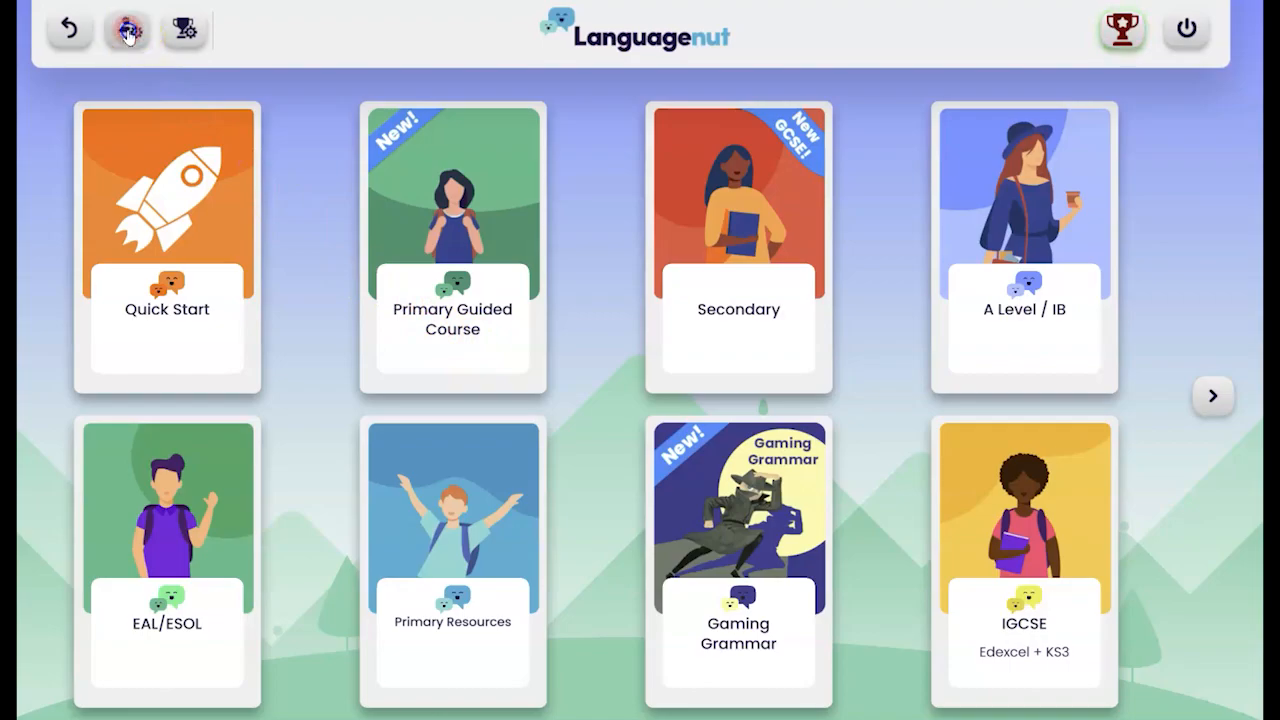
# Go to assignment management, glance at the Library tab, and return to Active assignments
pyautogui.click(128, 30)
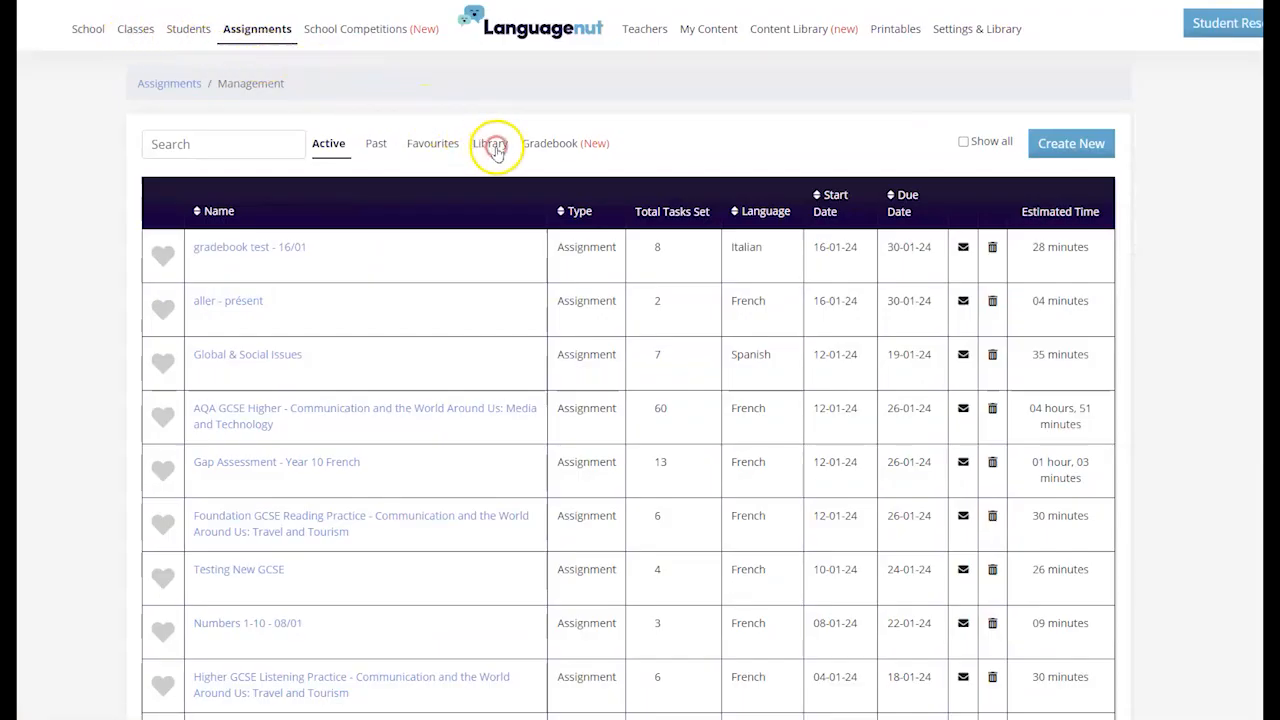
pyautogui.click(504, 144)
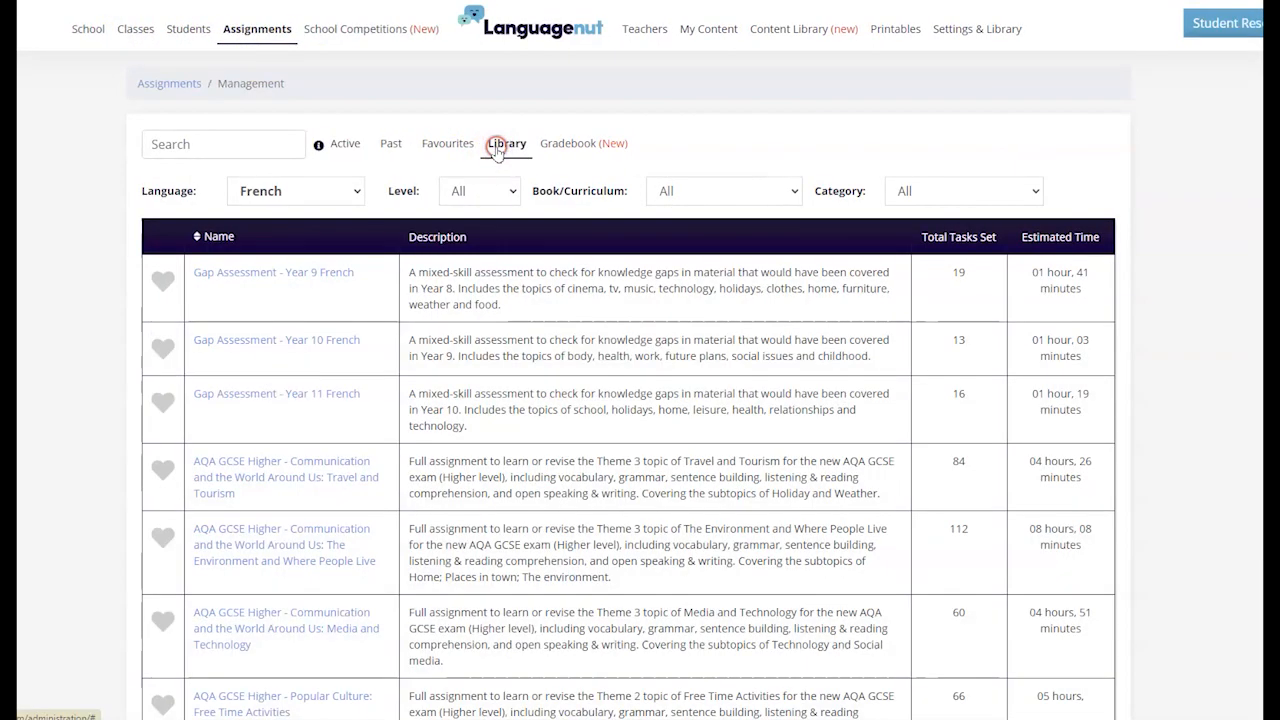
pyautogui.click(328, 144)
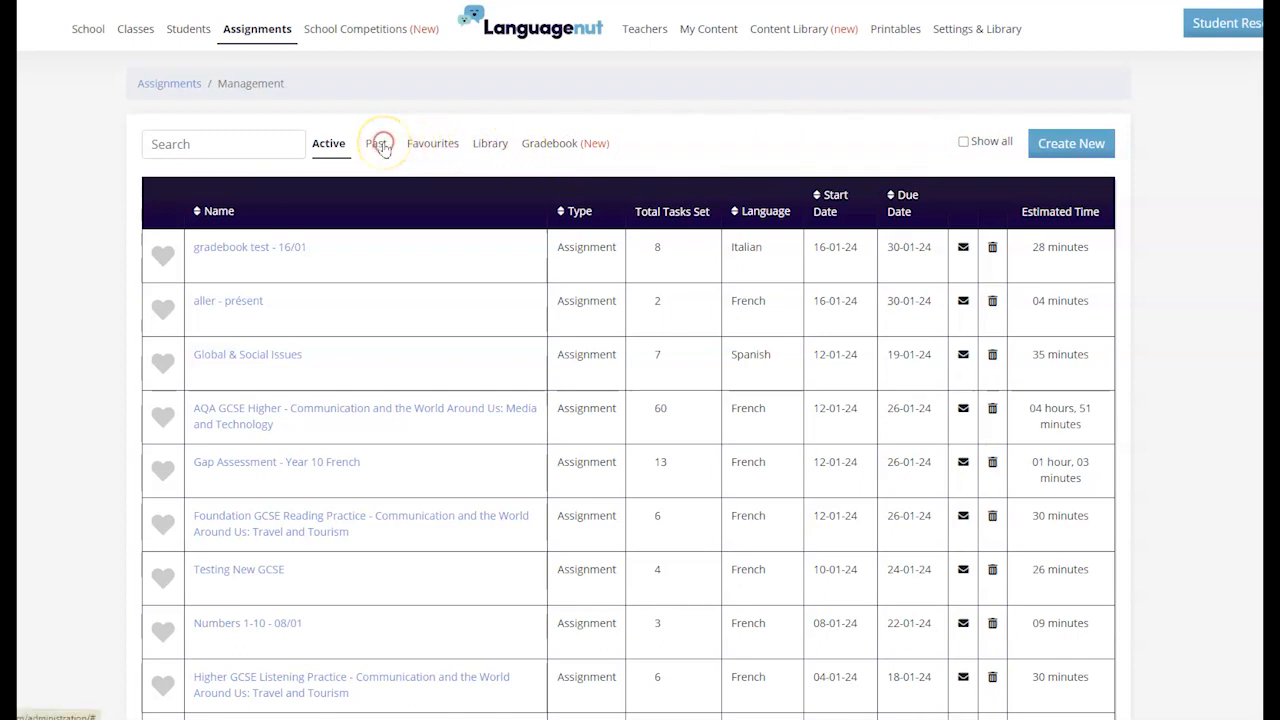
# View the Past and Favourites lists, then land on the French assignment library
pyautogui.click(372, 144)
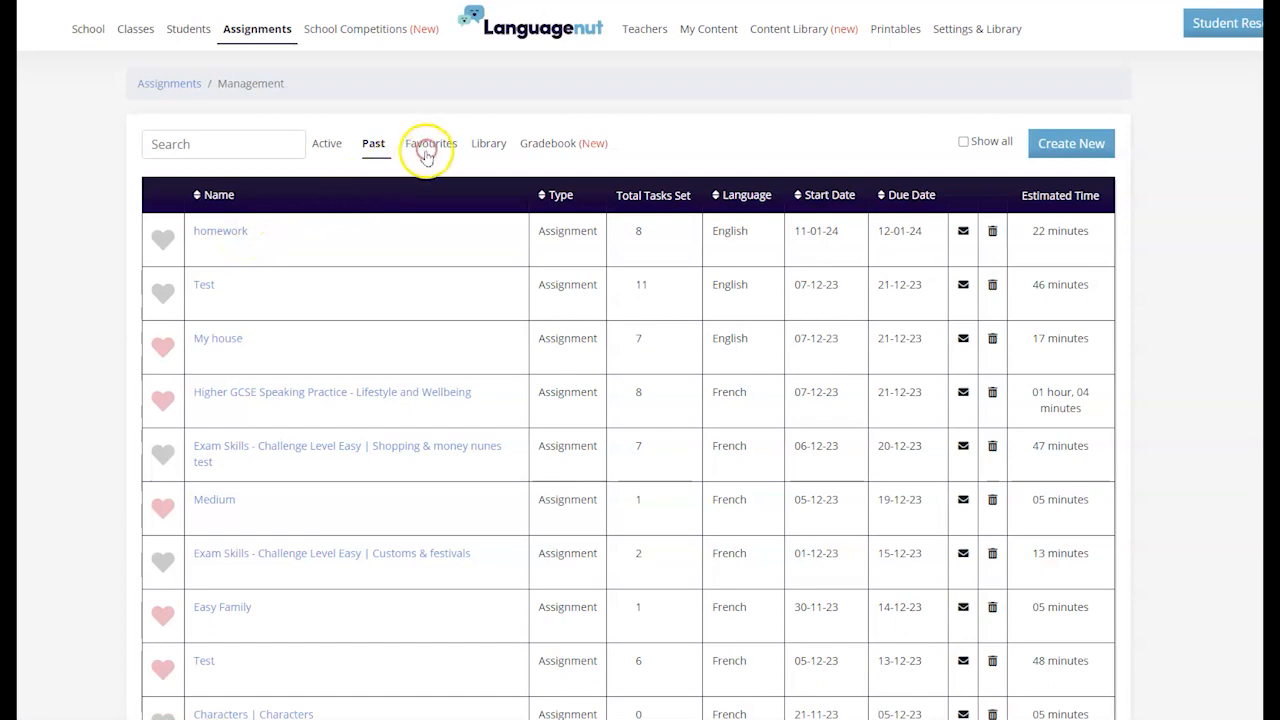
pyautogui.click(430, 144)
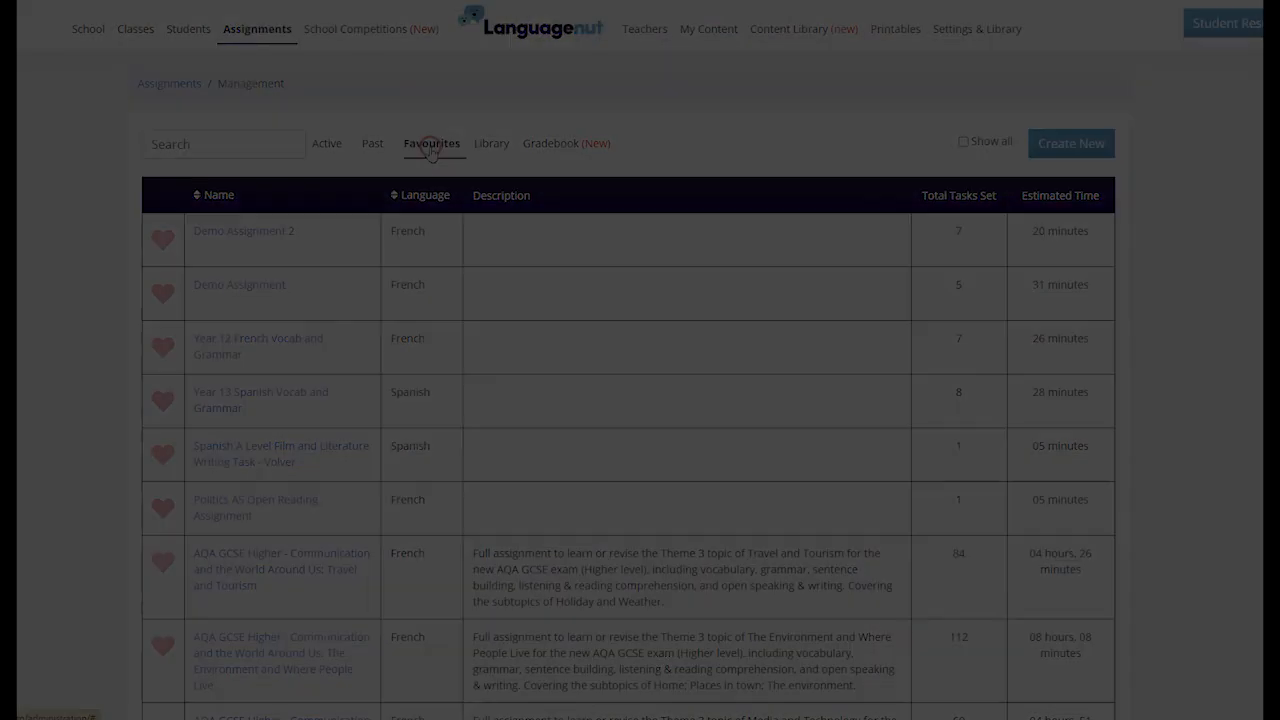
pyautogui.click(504, 144)
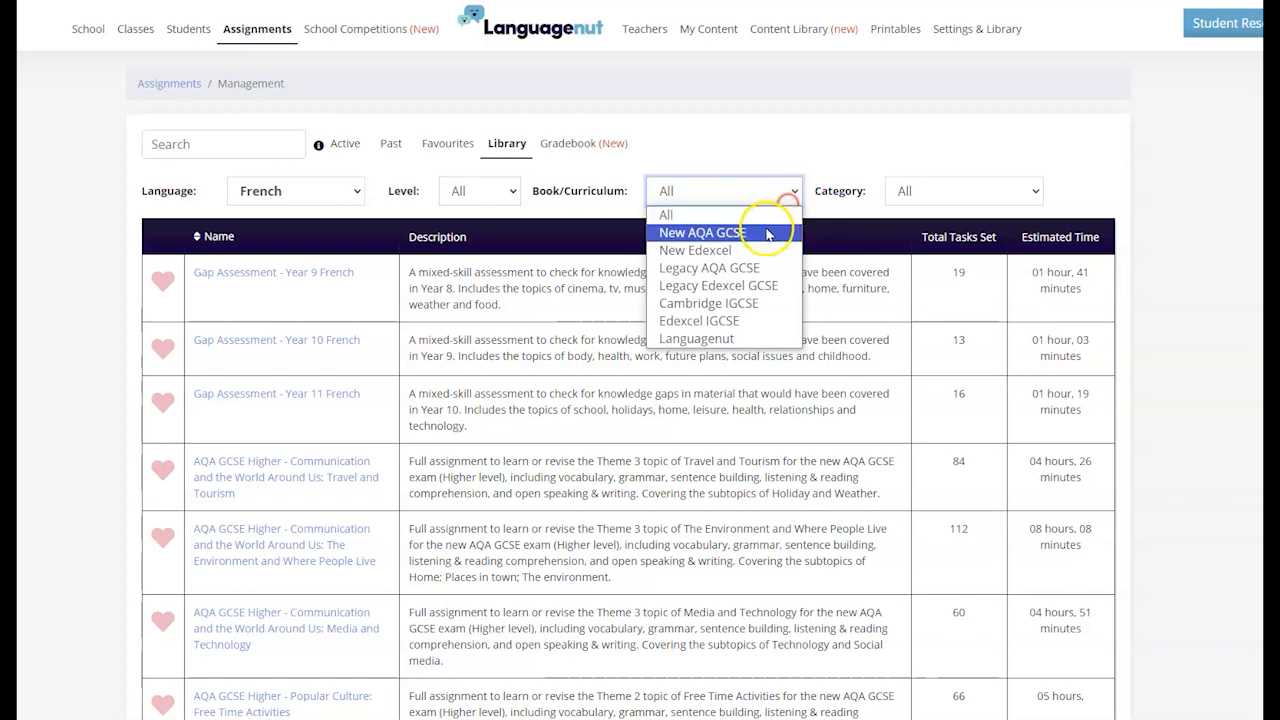
# Filter the library to New AQA GCSE Exam Practice and find the Foundation Reading Travel and Tourism entry
pyautogui.click(700, 232)
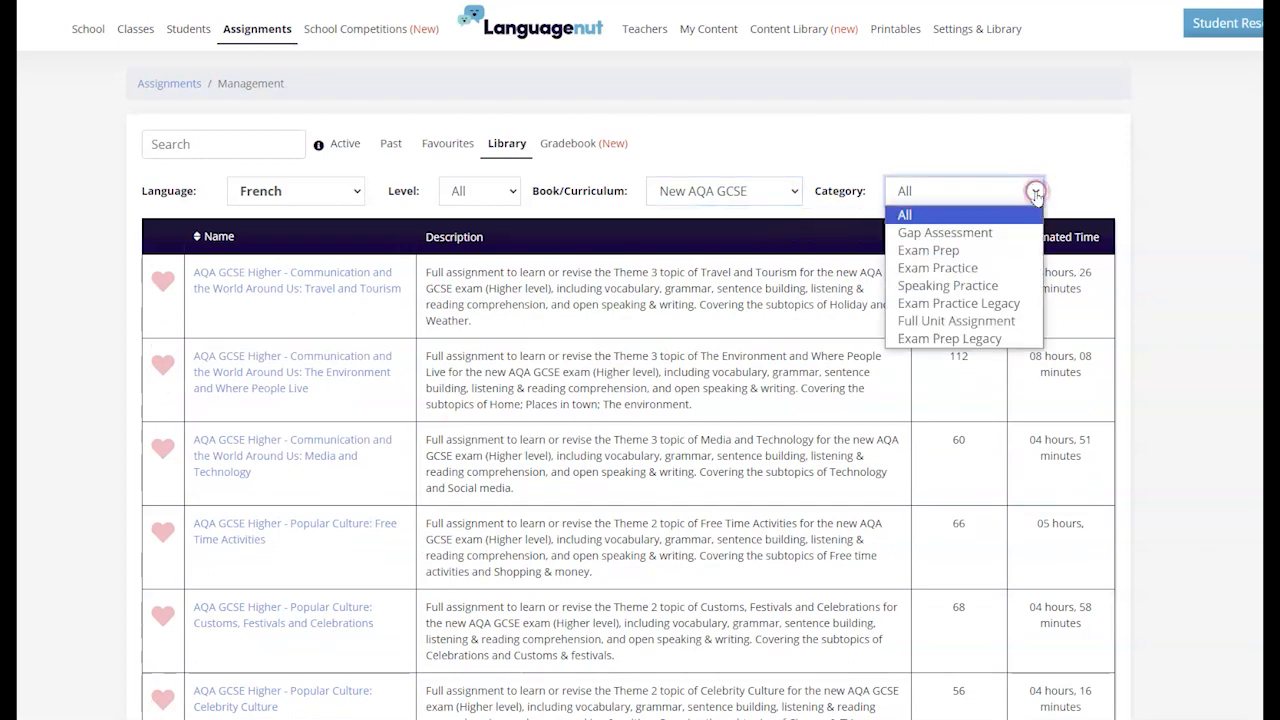
pyautogui.moveTo(936, 268)
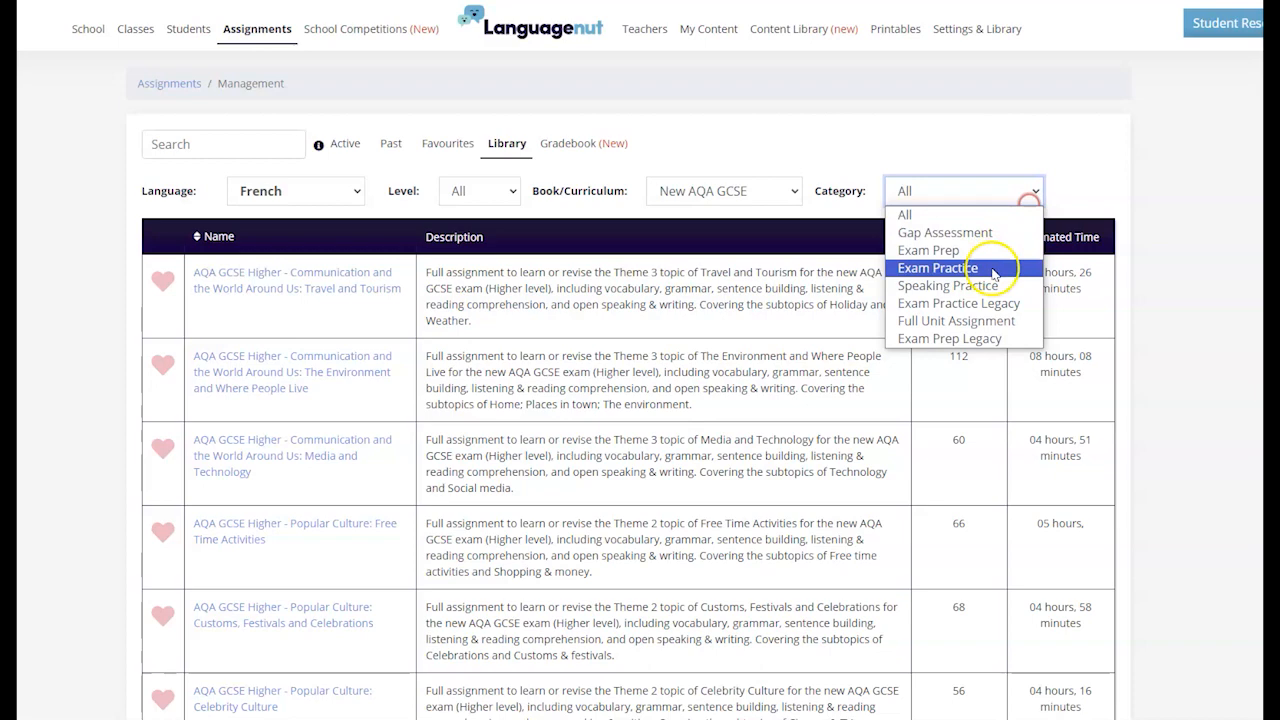
pyautogui.click(936, 268)
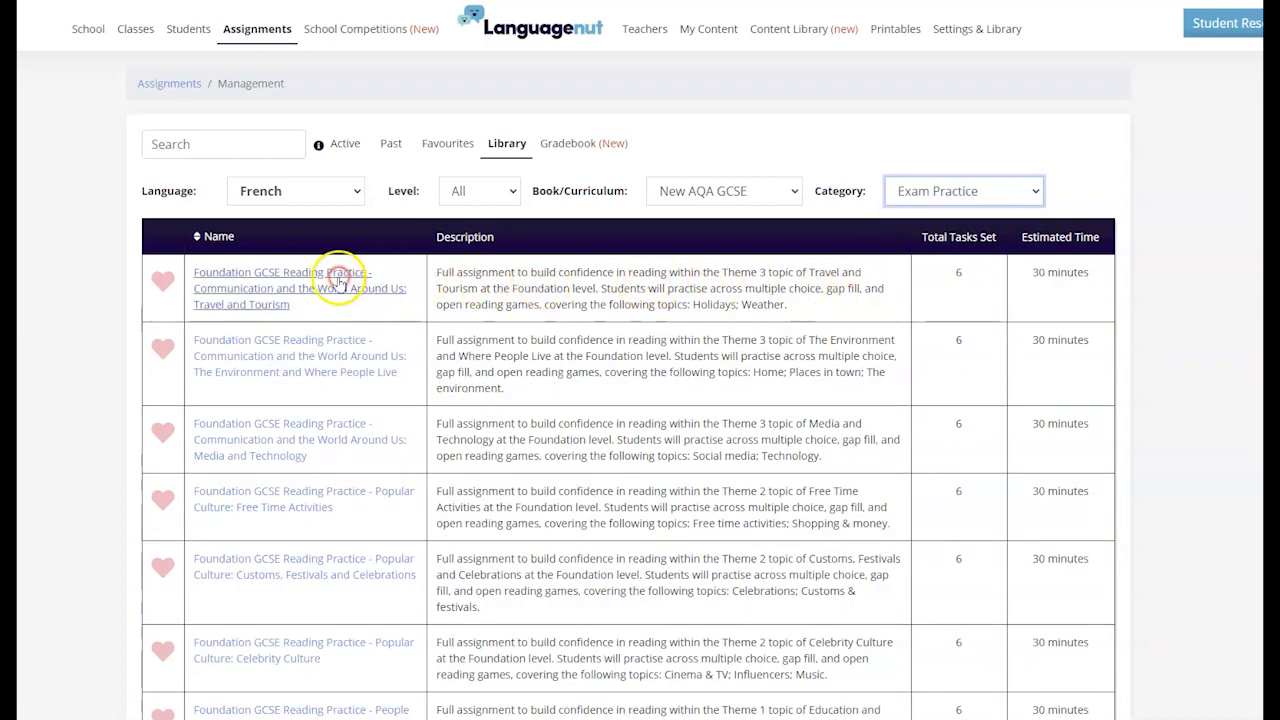
pyautogui.scroll(-3)
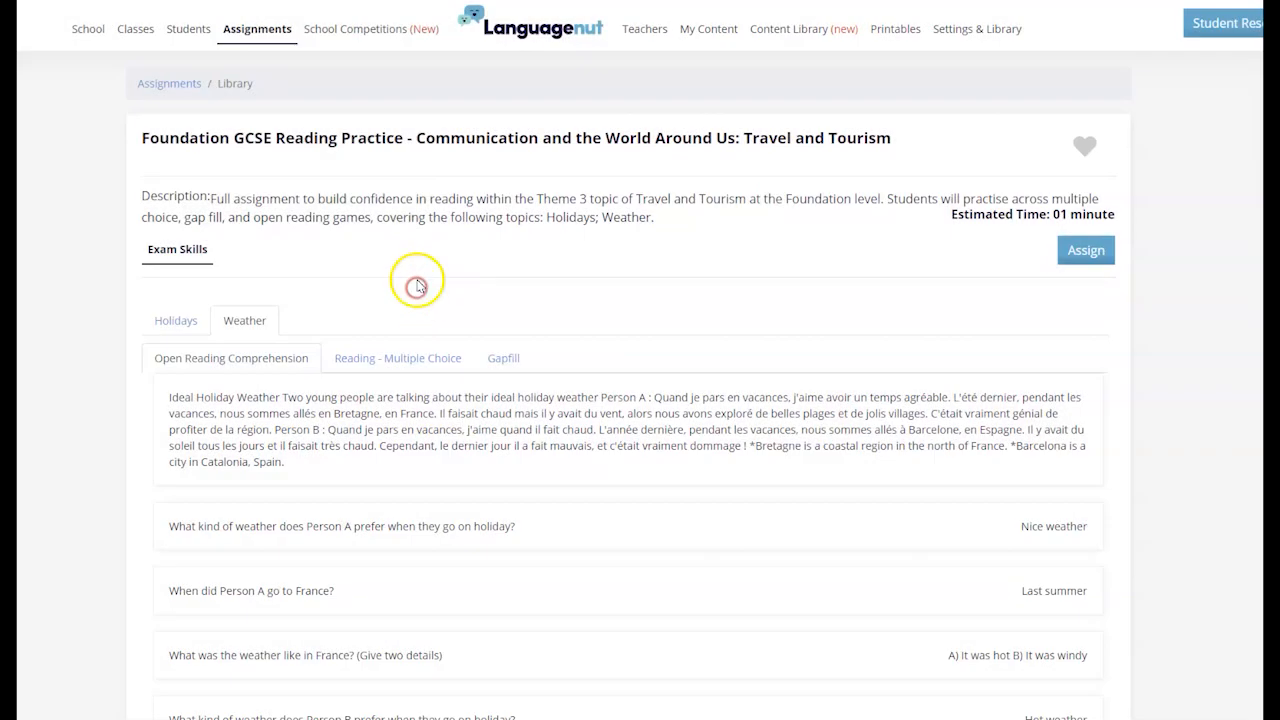
# Preview the Reading - Multiple Choice questions and start assigning this assignment
pyautogui.click(396, 356)
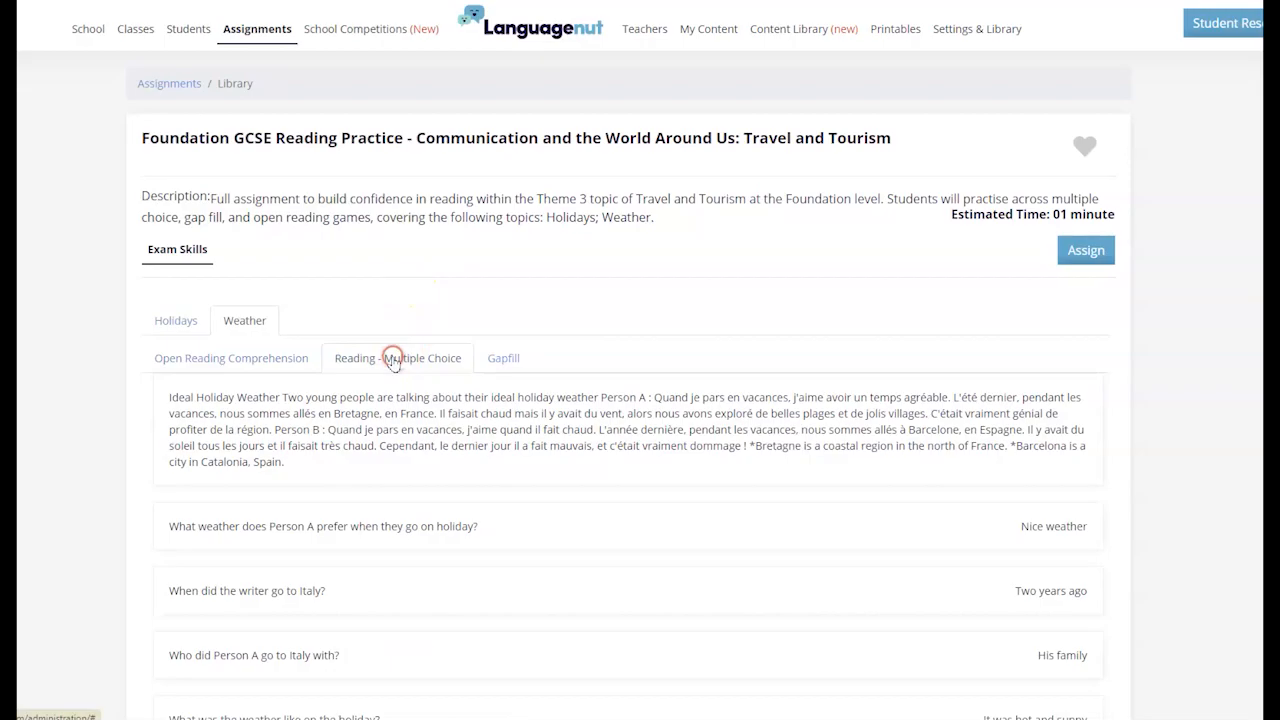
pyautogui.click(1084, 250)
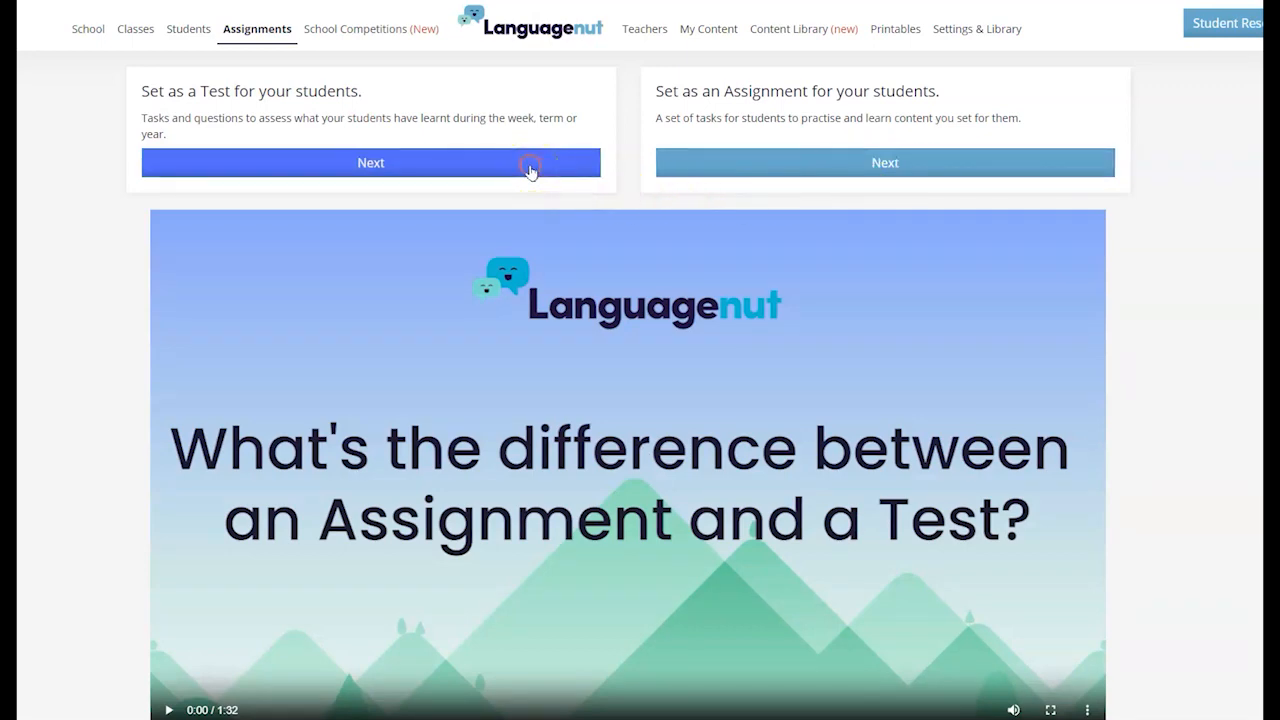
# Set it as an Assignment and tick French - Year 11 - Set 1 to receive it
pyautogui.click(884, 162)
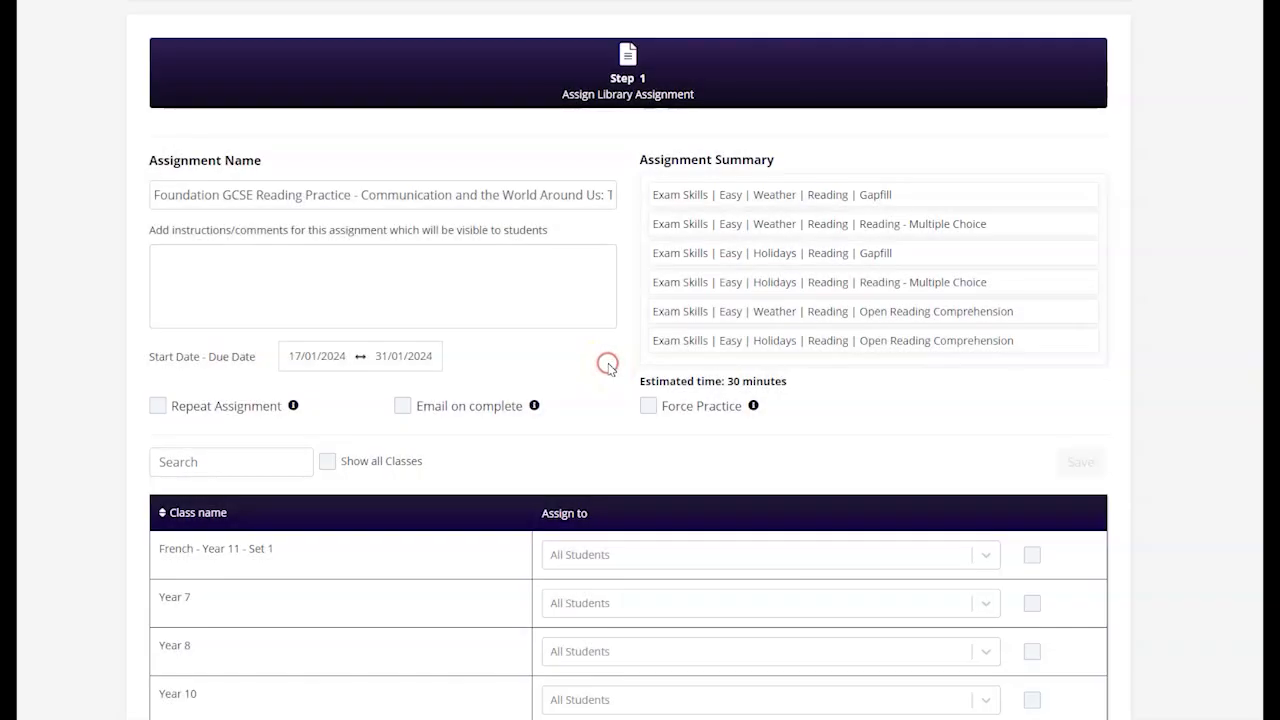
pyautogui.scroll(-3)
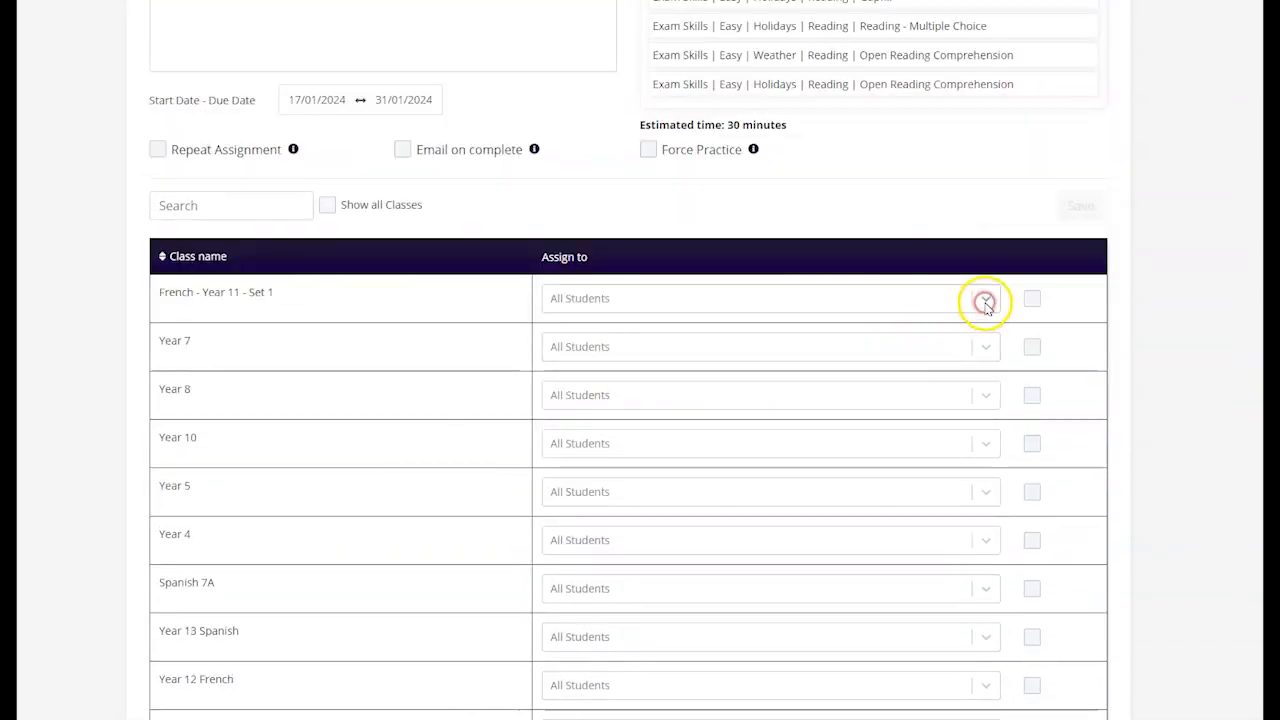
pyautogui.click(984, 298)
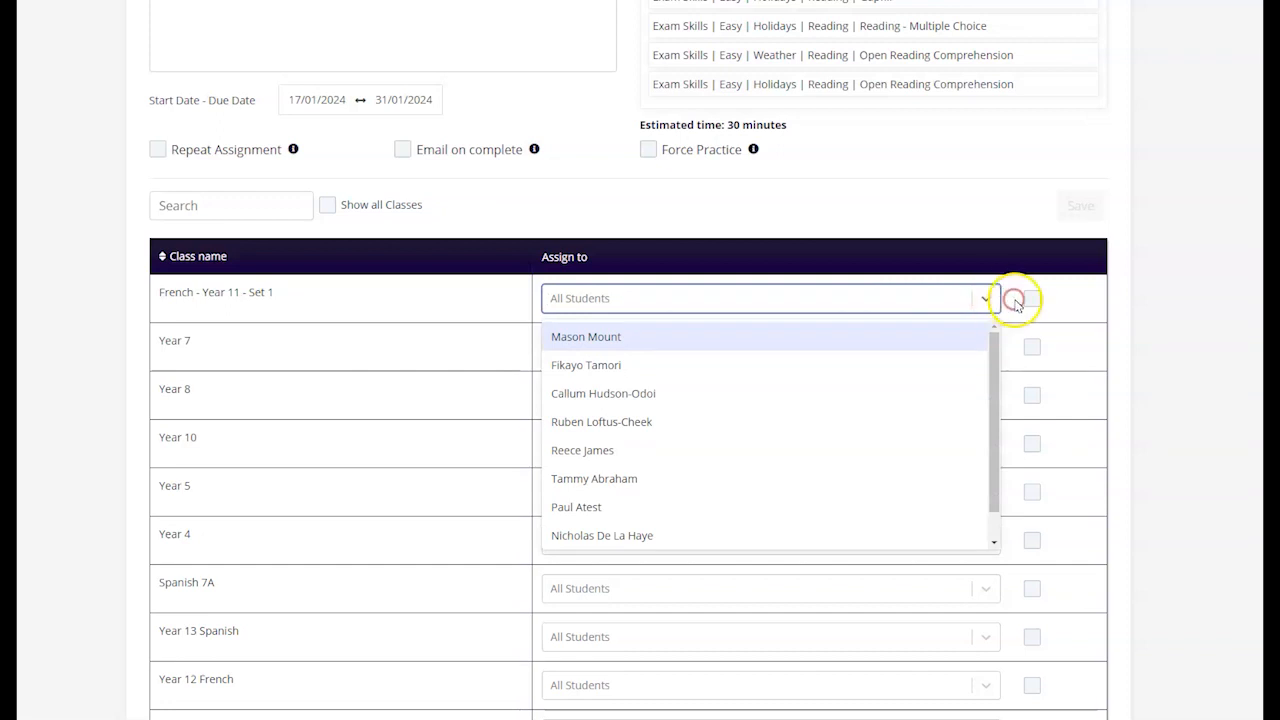
pyautogui.click(1032, 298)
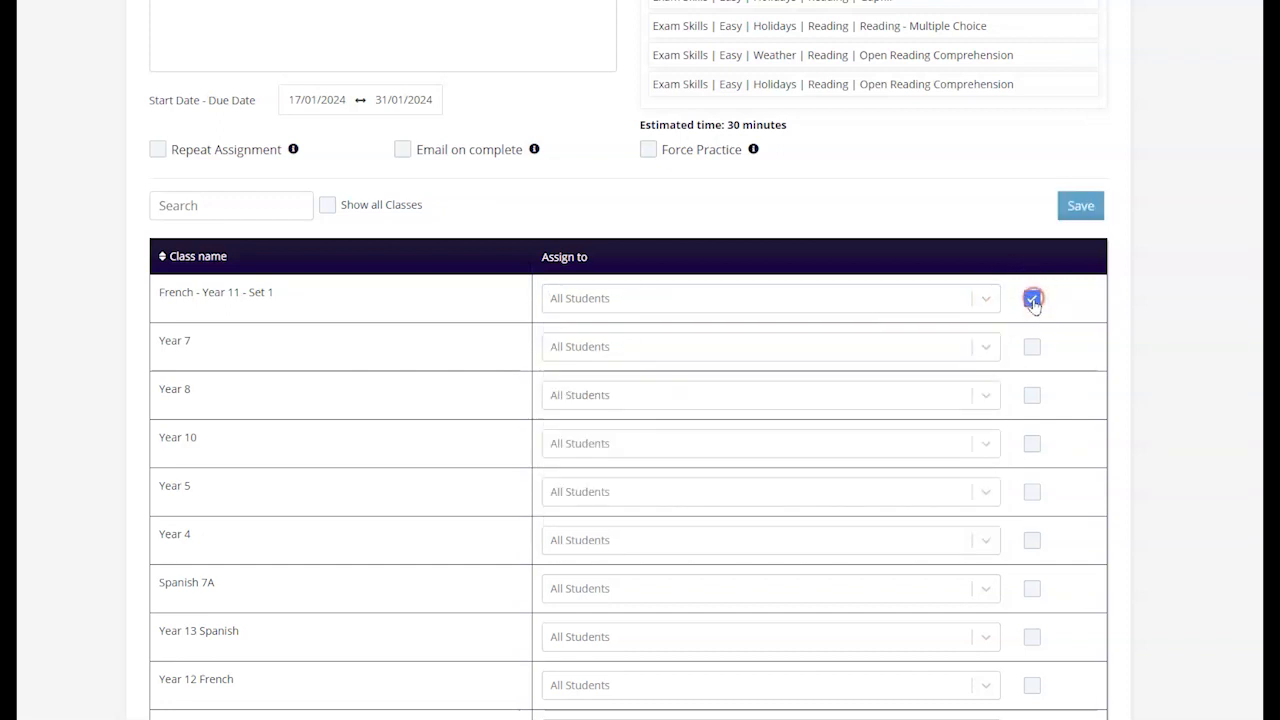